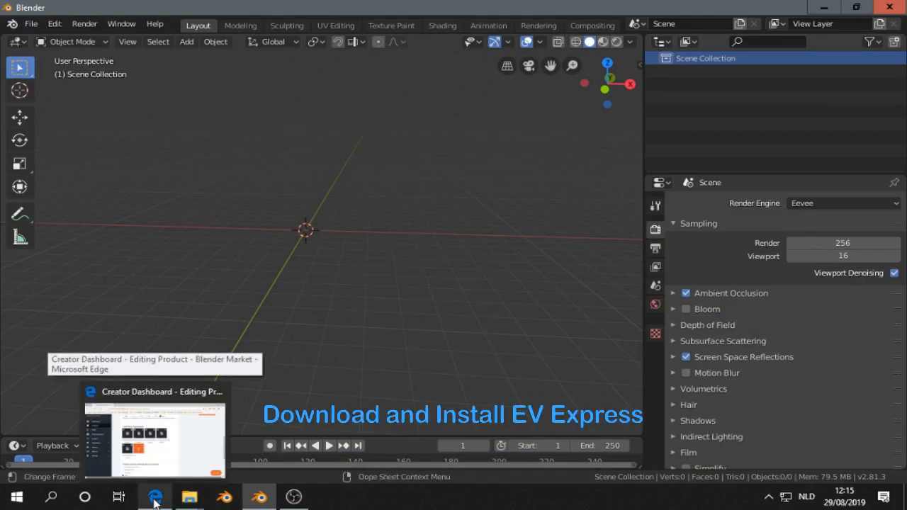
- Bring up the Blender Market EV Express product edit page listing its uploaded files
{"action": "left_click", "coordinate": [154, 497]}
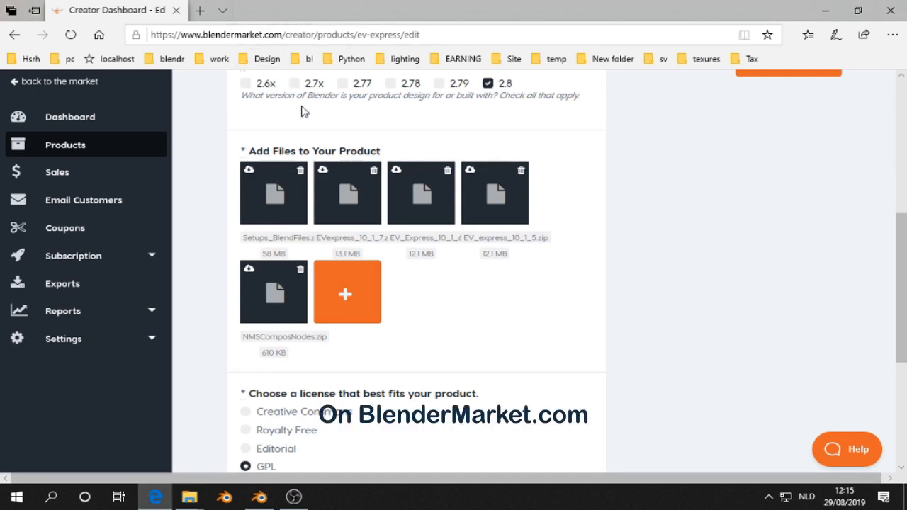
{"action": "mouse_move", "coordinate": [266, 252]}
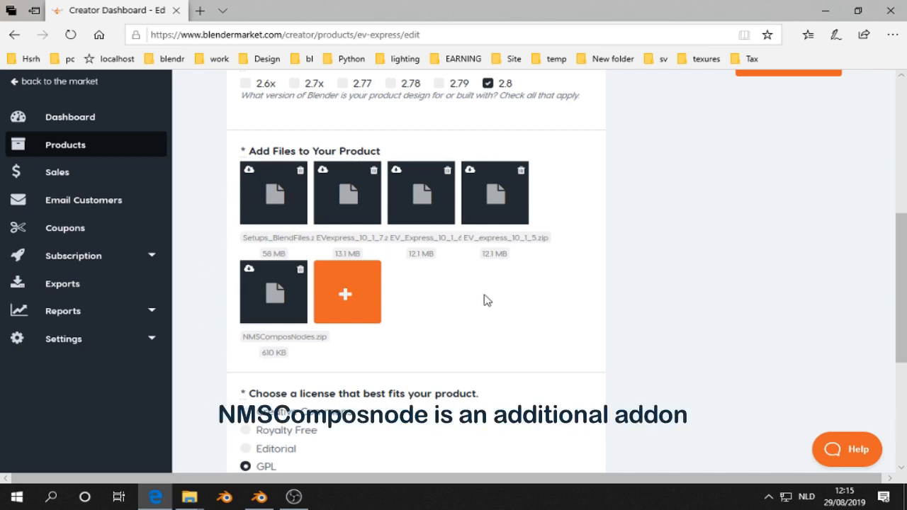
- Filter add-ons by 'ev', then disable and remove the old EV Express add-on
{"action": "left_click", "coordinate": [258, 496]}
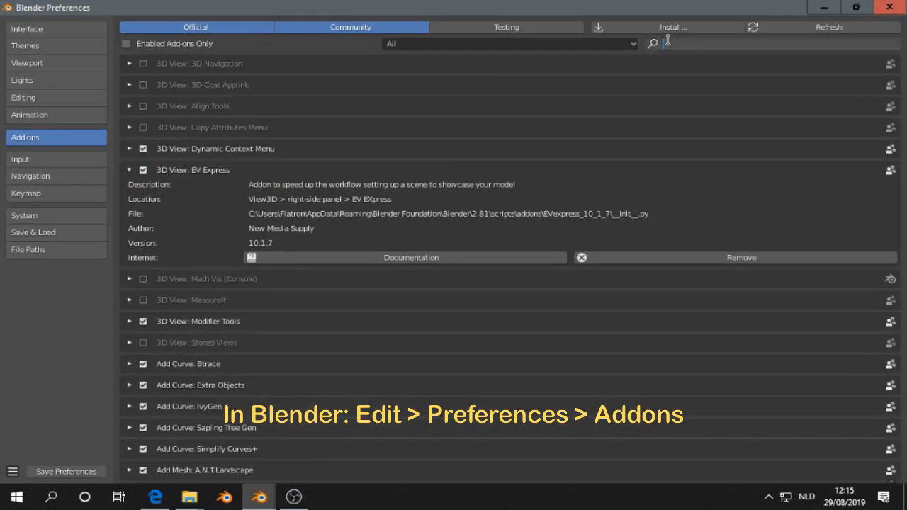
{"action": "type", "text": "ev"}
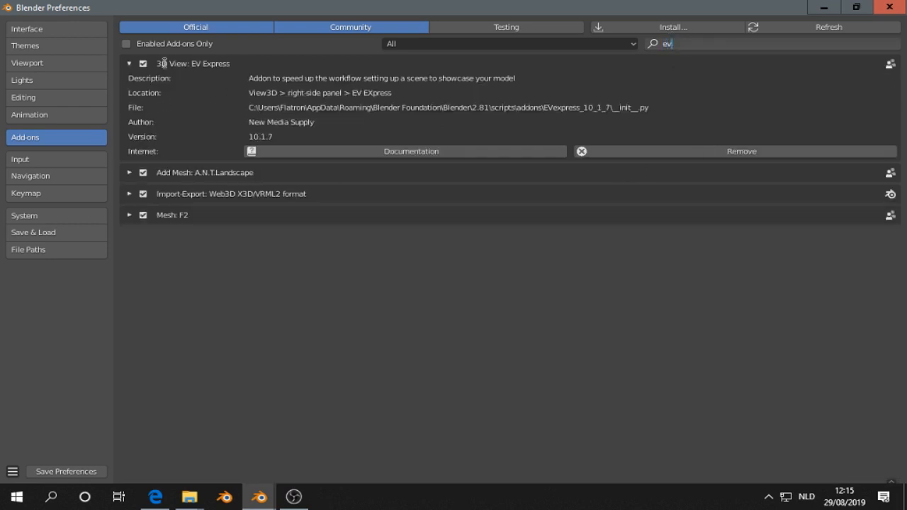
{"action": "left_click", "coordinate": [142, 62]}
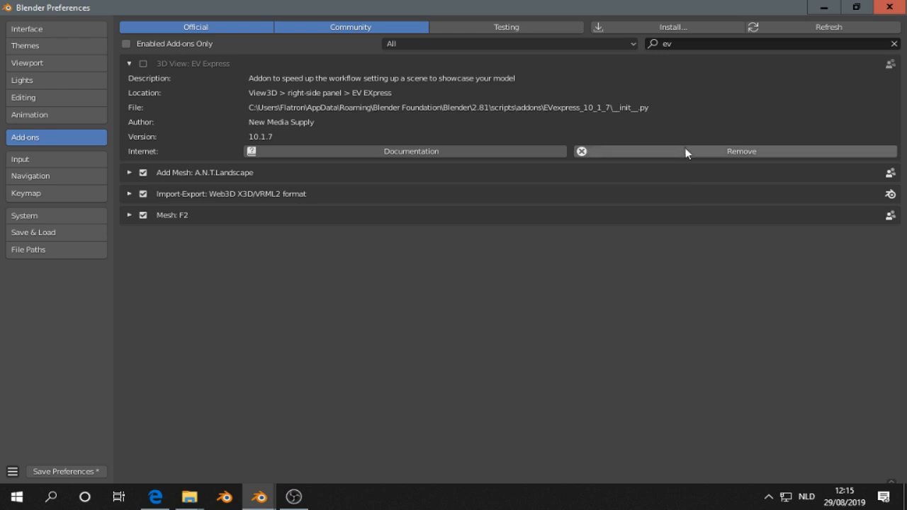
{"action": "left_click", "coordinate": [741, 150]}
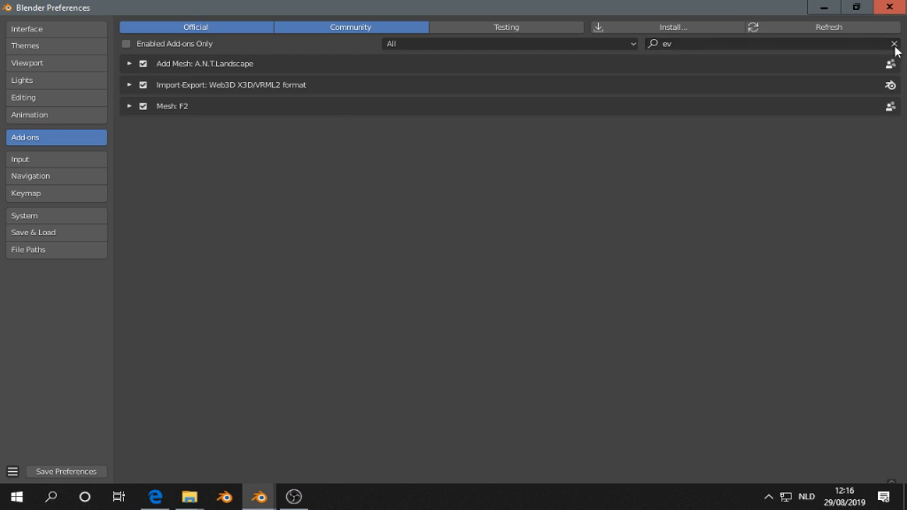
- Install EVexpress_10_1_7.zip from the uploadVersions folder as an add-on
{"action": "left_click", "coordinate": [666, 27]}
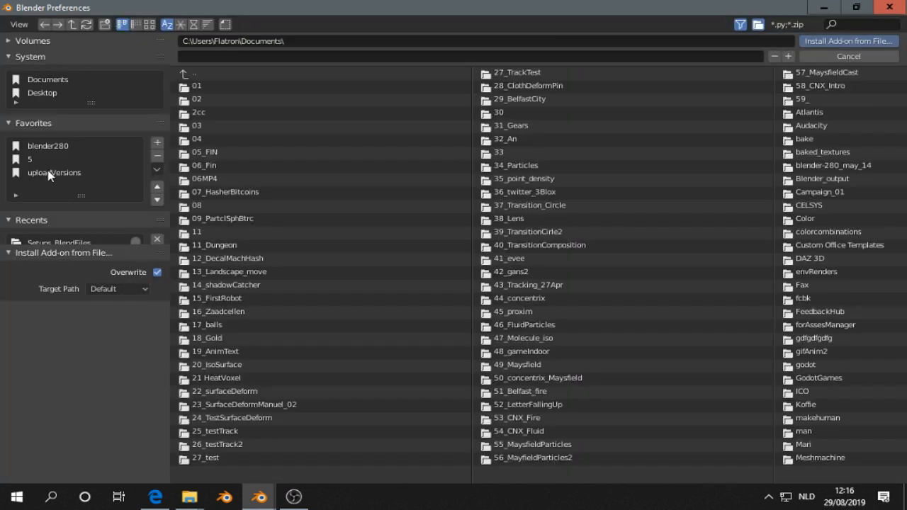
{"action": "left_click", "coordinate": [53, 173]}
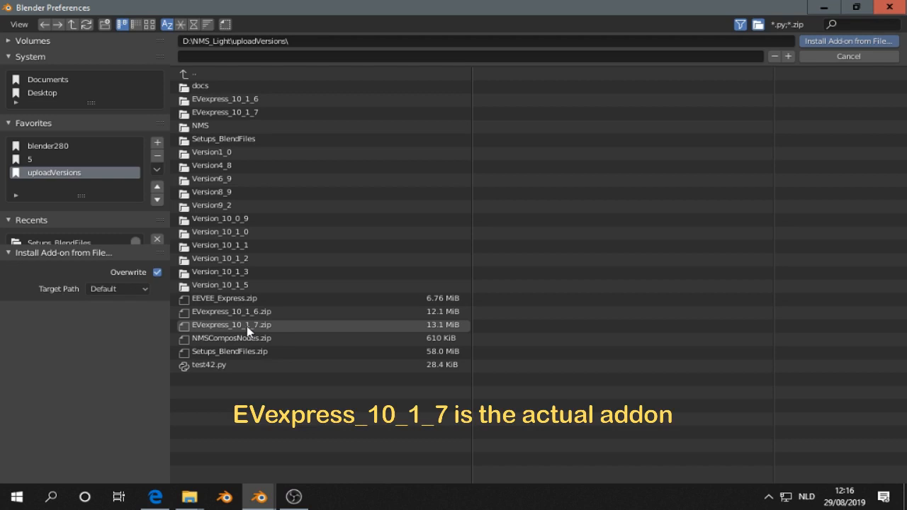
{"action": "left_click", "coordinate": [232, 324]}
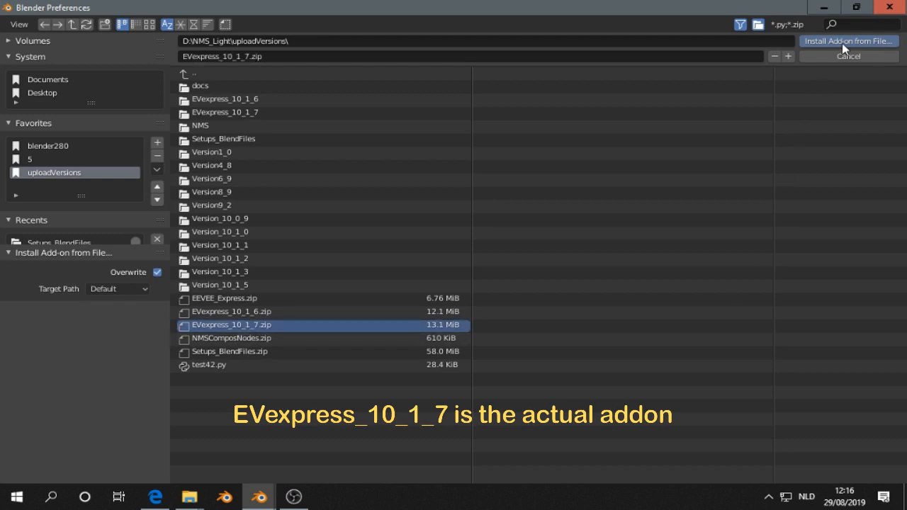
{"action": "left_click", "coordinate": [848, 40]}
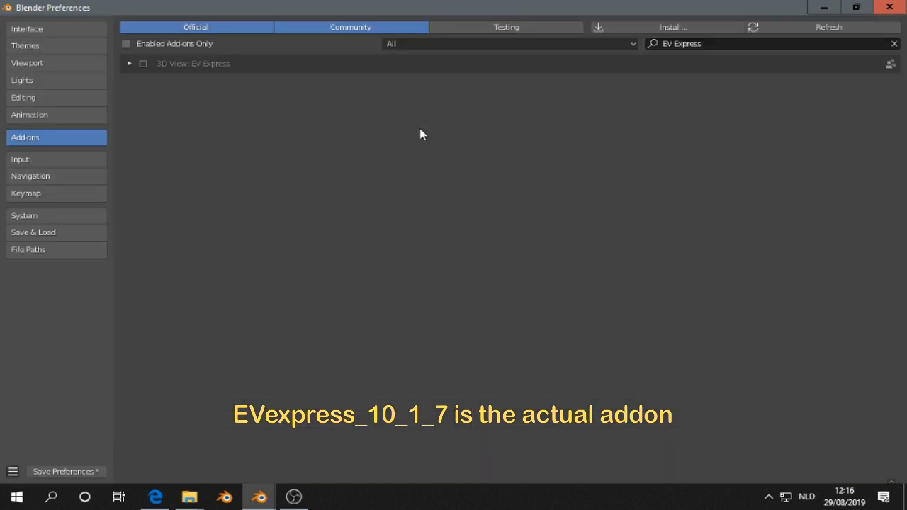
- Enable the newly installed EV Express add-on and expand its 10.1.7 details
{"action": "left_click", "coordinate": [142, 64]}
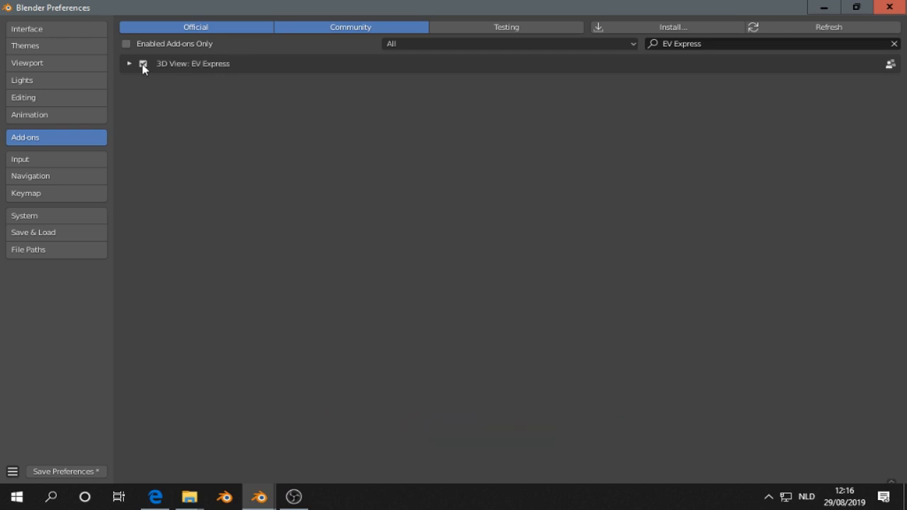
{"action": "left_click", "coordinate": [131, 62]}
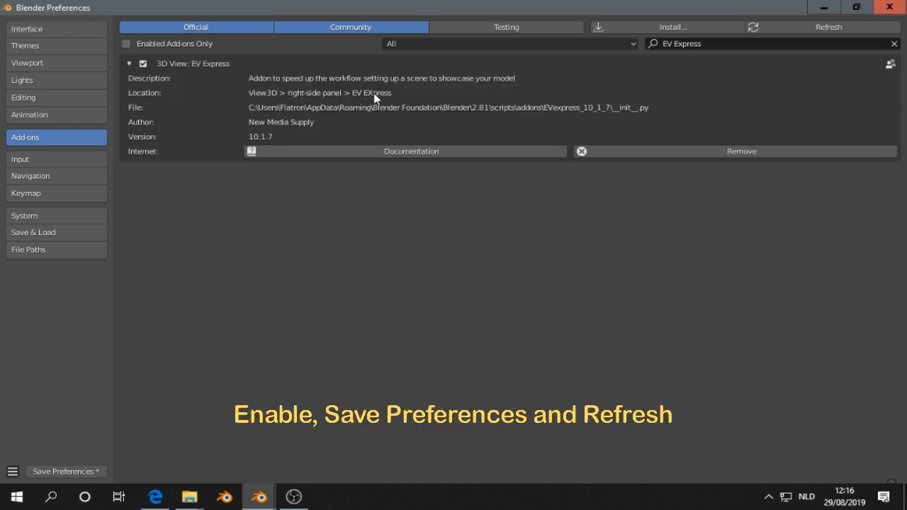
{"action": "mouse_move", "coordinate": [66, 471]}
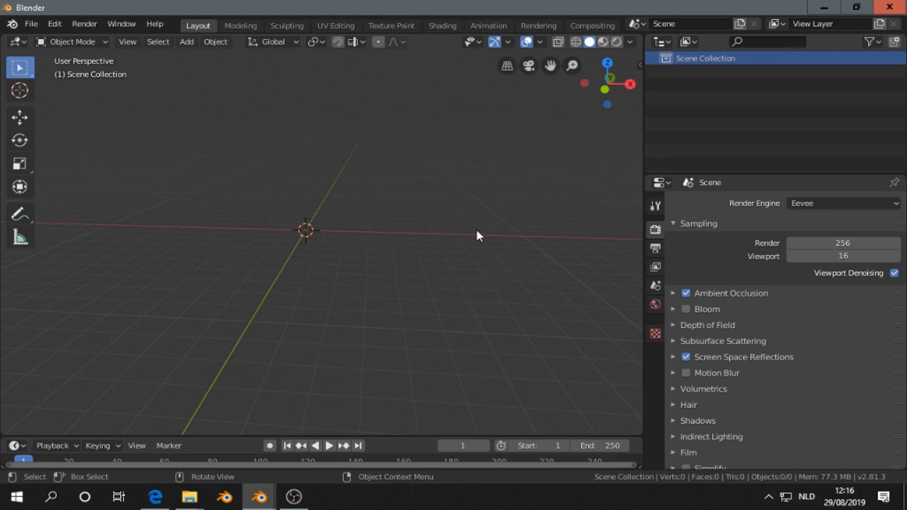
- Show the EV Express sidebar panel and link added node groups into the compositor chain
{"action": "left_click", "coordinate": [635, 354]}
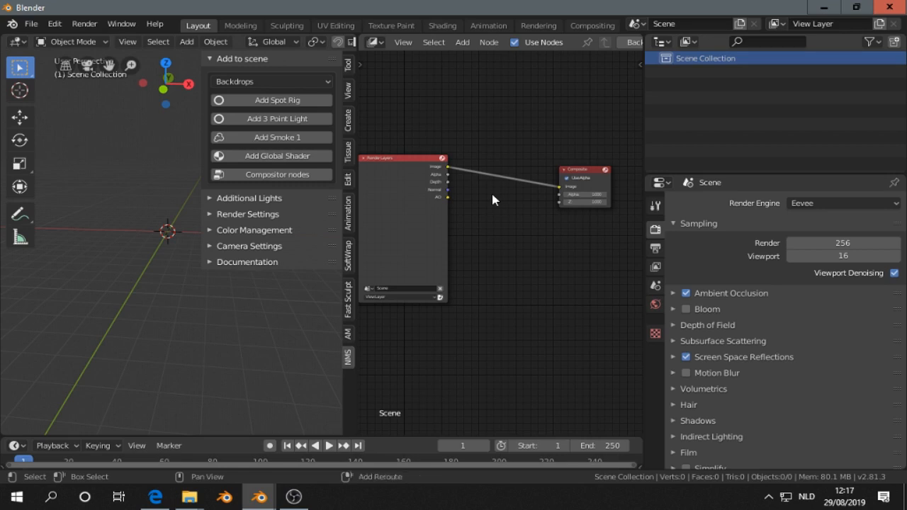
{"action": "key", "text": "shift+a"}
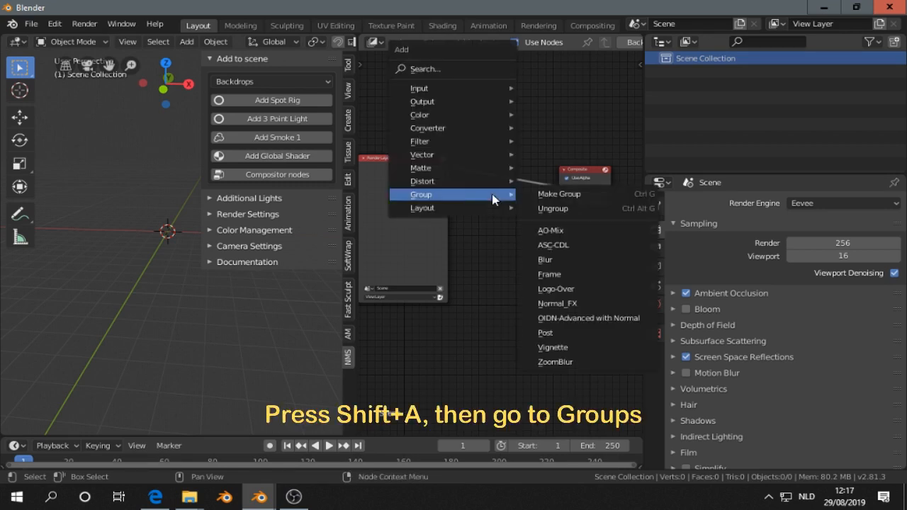
{"action": "mouse_move", "coordinate": [560, 259]}
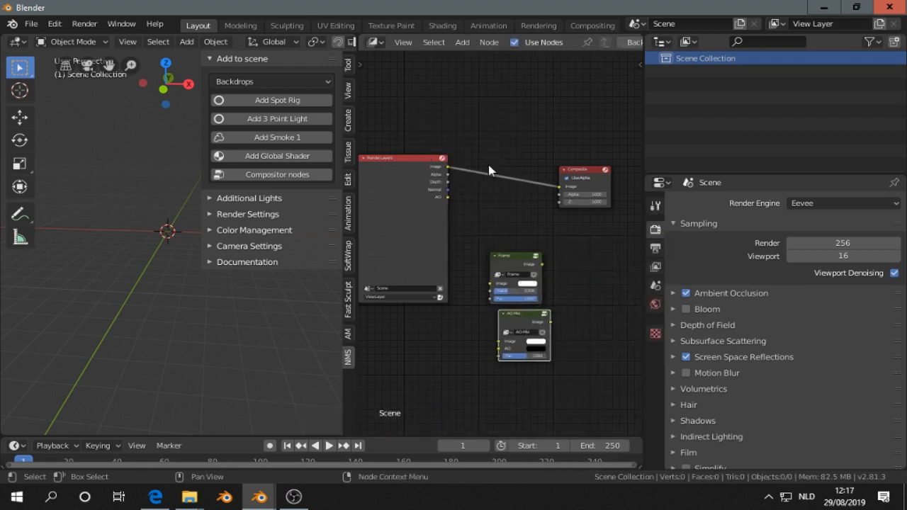
{"action": "left_click_drag", "start_coordinate": [516, 276], "coordinate": [503, 181]}
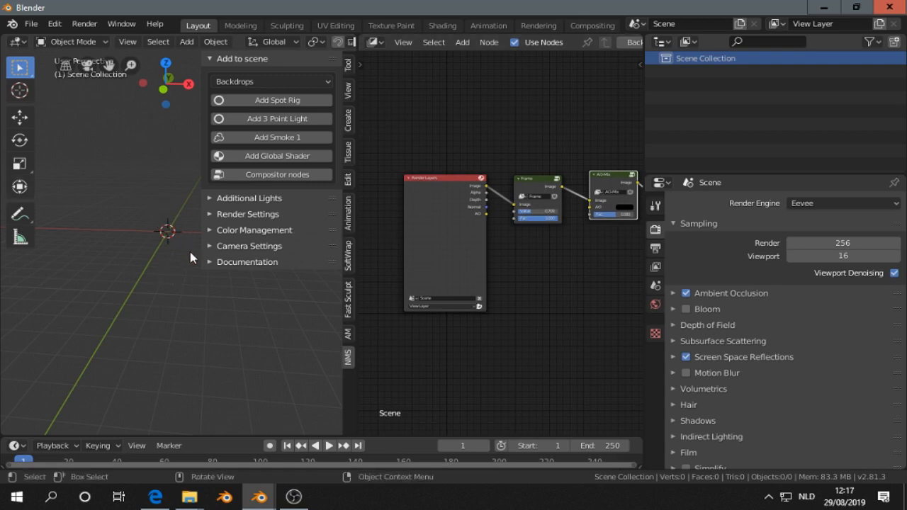
- Switch the left area to the Image Editor and display an image
{"action": "left_click", "coordinate": [16, 42]}
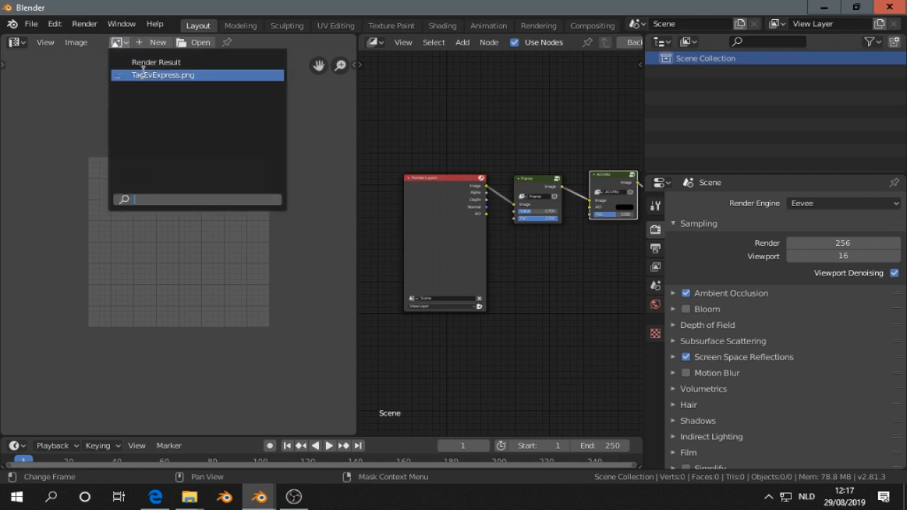
{"action": "left_click", "coordinate": [156, 62]}
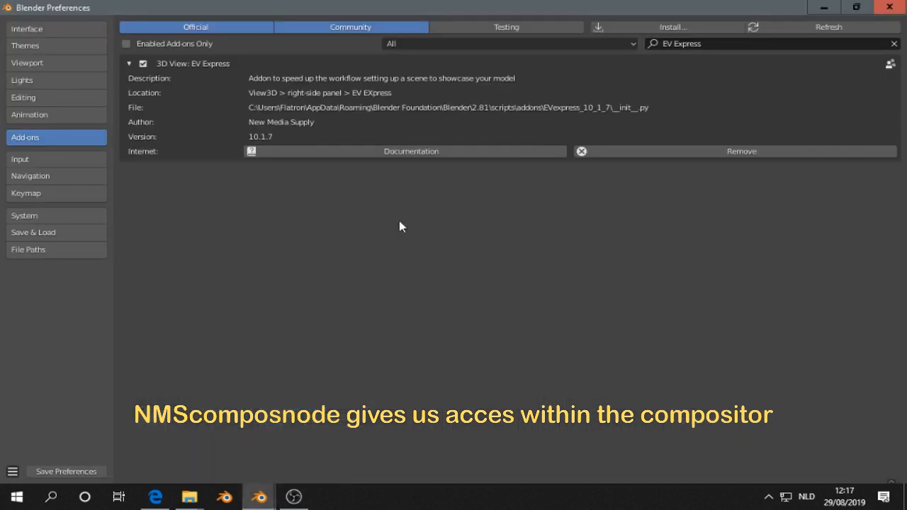
- Filter the add-on list by 'nm' and expand the NMSComposNodes2 node add-on details
{"action": "left_click", "coordinate": [893, 42]}
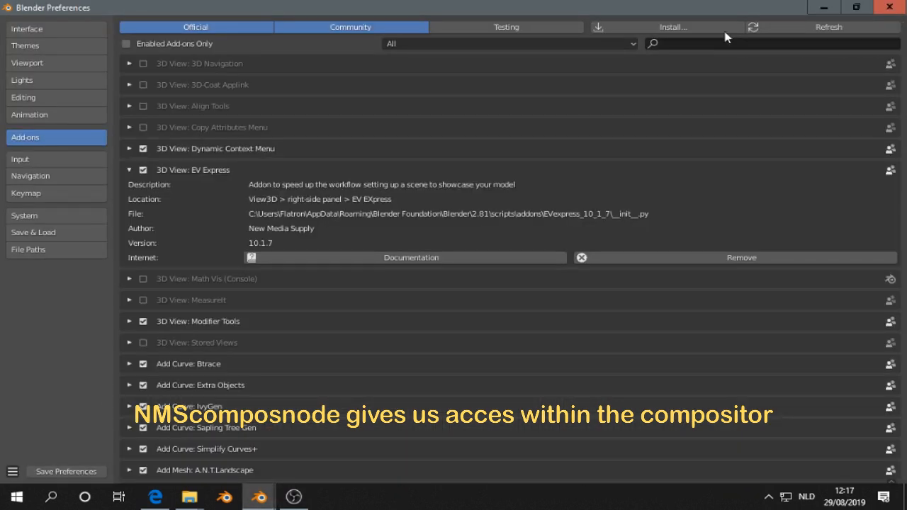
{"action": "left_click", "coordinate": [672, 27]}
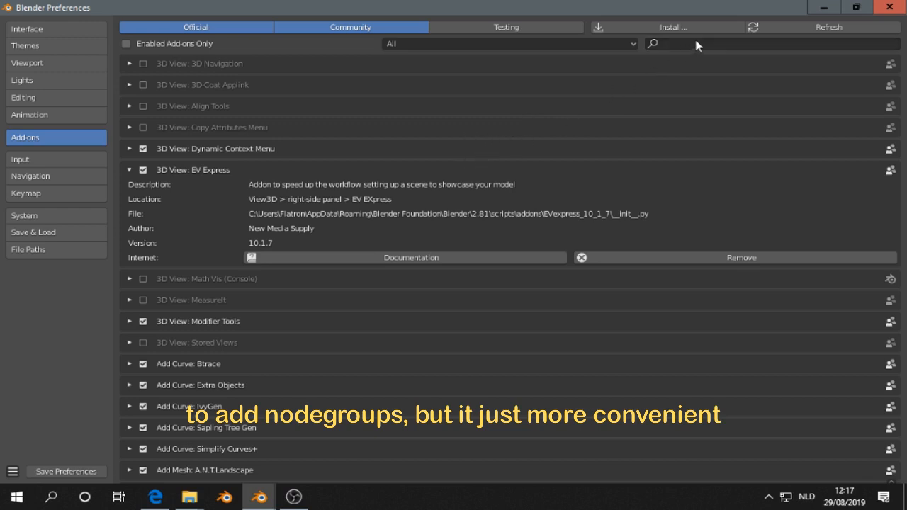
{"action": "left_click", "coordinate": [708, 42]}
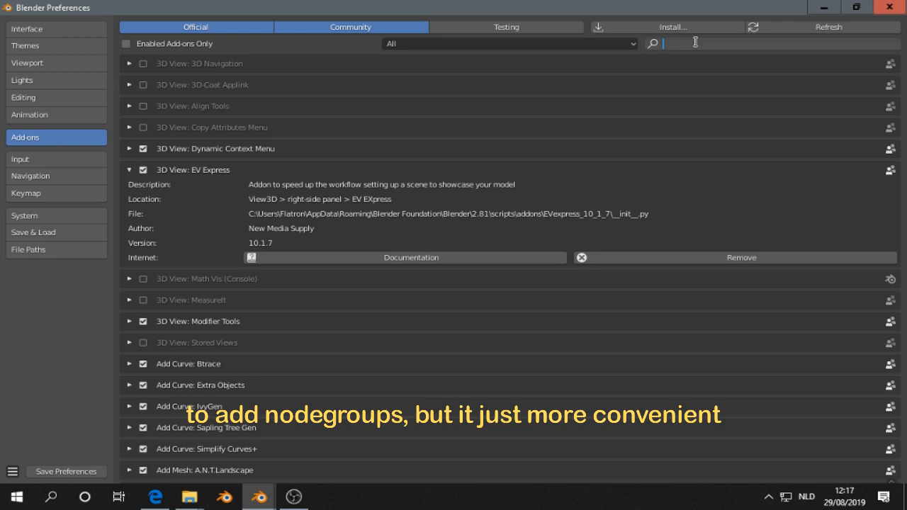
{"action": "type", "text": "nm"}
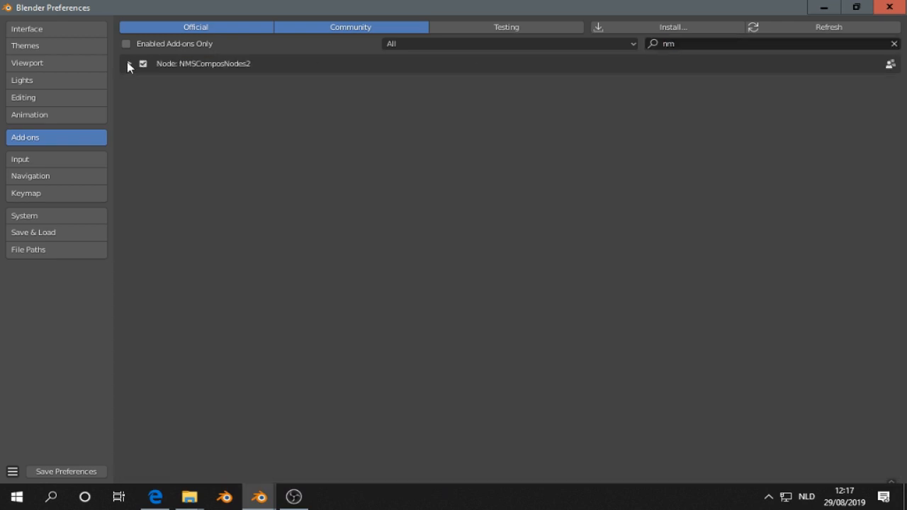
{"action": "left_click", "coordinate": [129, 63]}
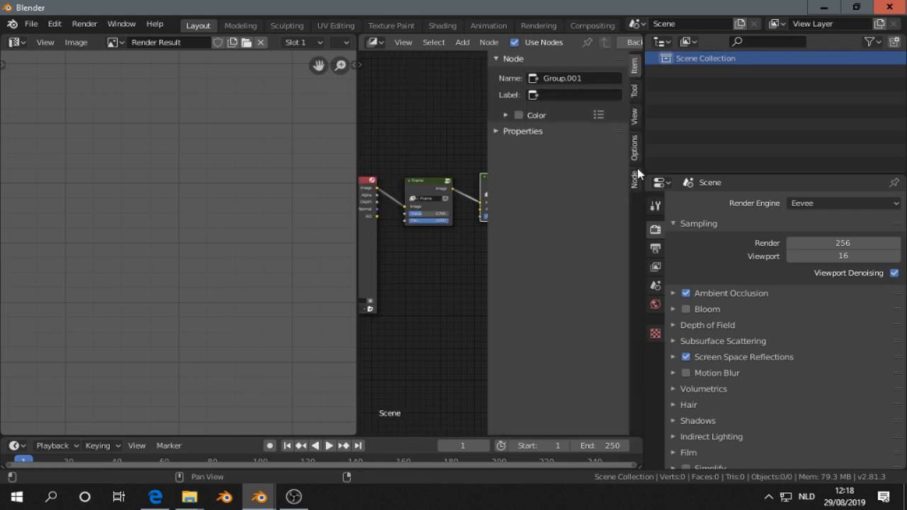
- Show the NMSComposNodes2 panel in the compositor's node sidebar
{"action": "left_click", "coordinate": [635, 176]}
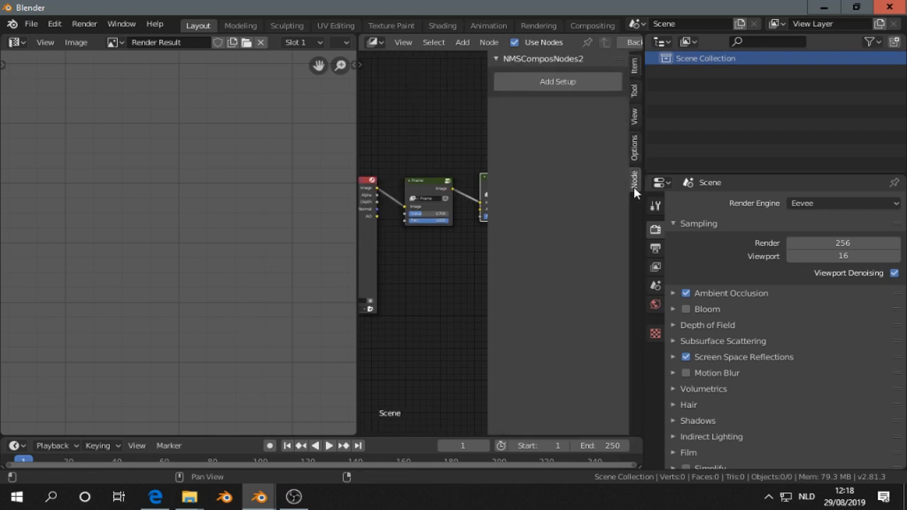
{"action": "mouse_move", "coordinate": [611, 155]}
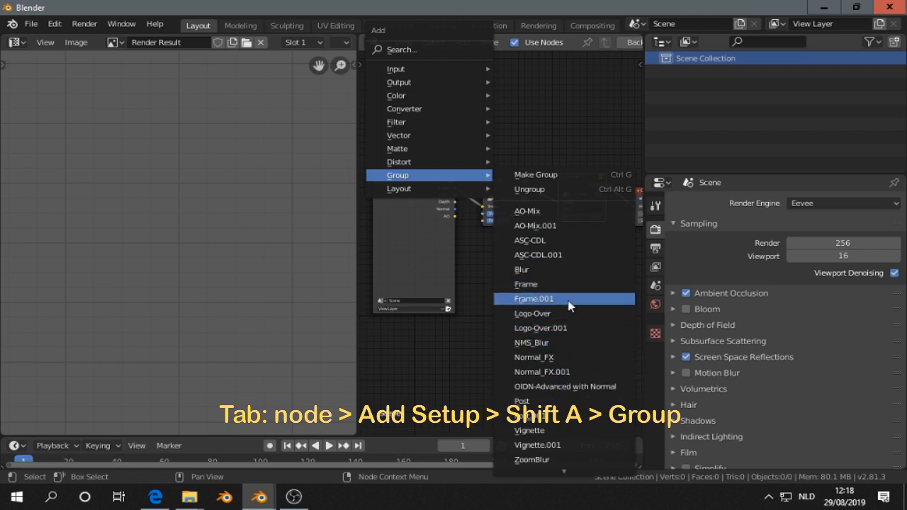
{"action": "mouse_move", "coordinate": [564, 357]}
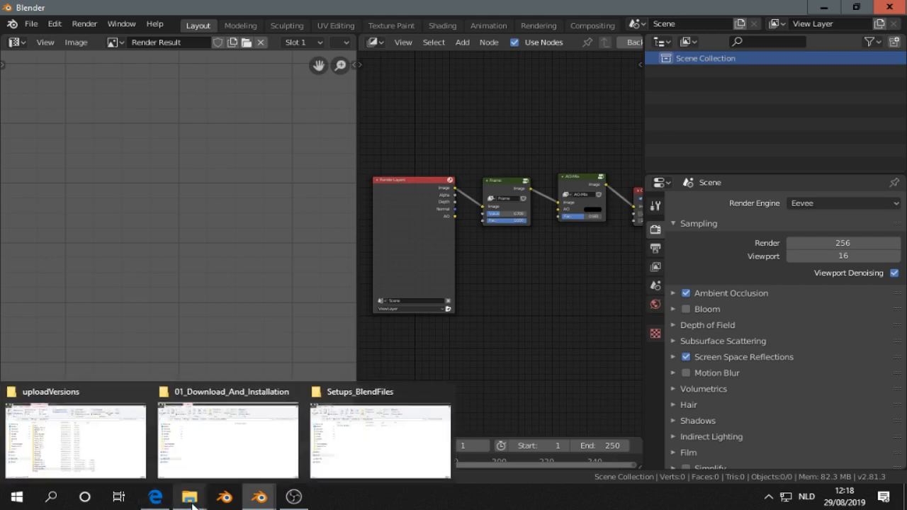
- In File Explorer, reach Setups_BlendFiles and show the setup blend files as large thumbnails
{"action": "left_click", "coordinate": [76, 439]}
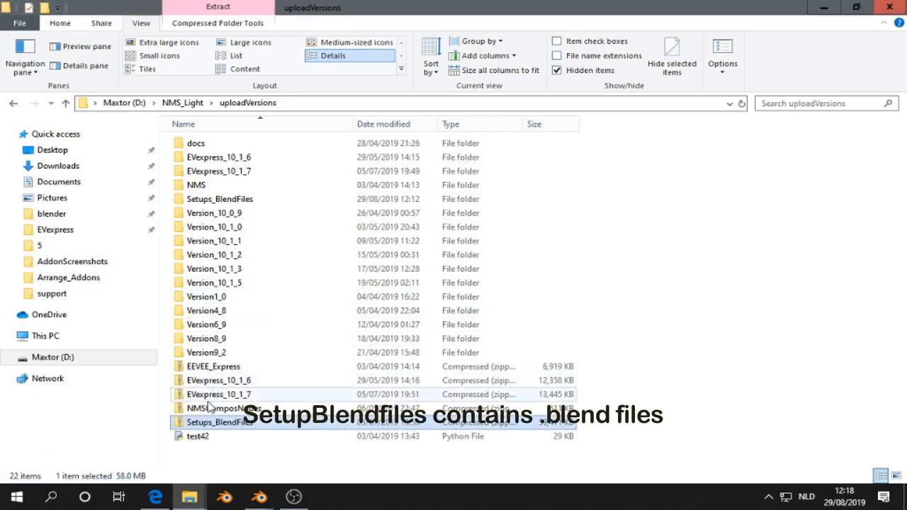
{"action": "mouse_move", "coordinate": [255, 428]}
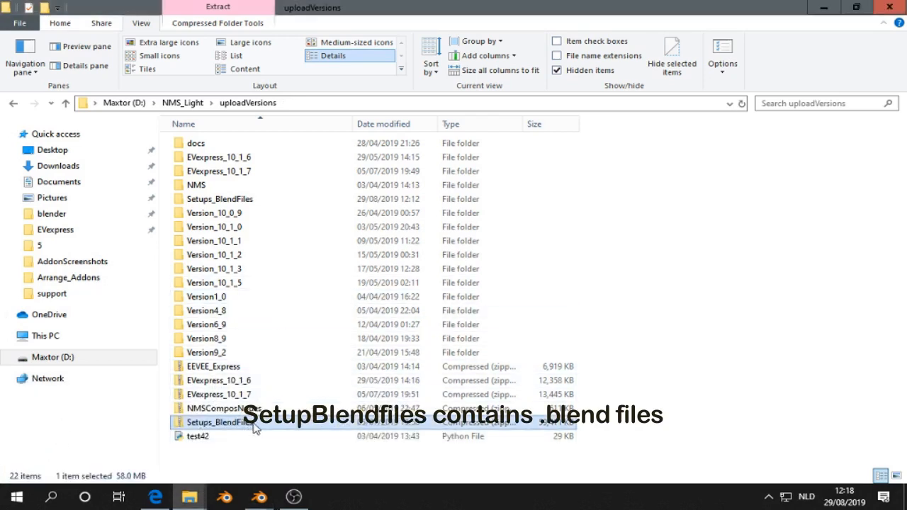
{"action": "right_click", "coordinate": [213, 423]}
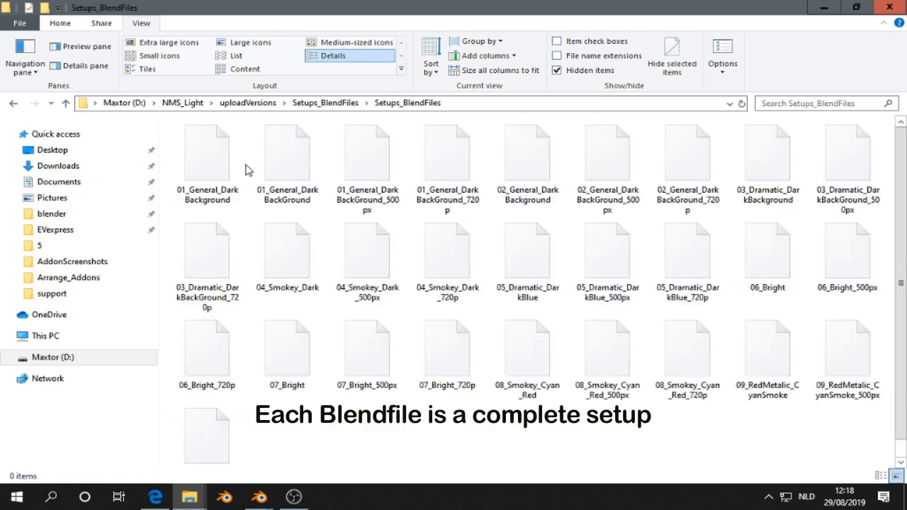
{"action": "left_click", "coordinate": [249, 43]}
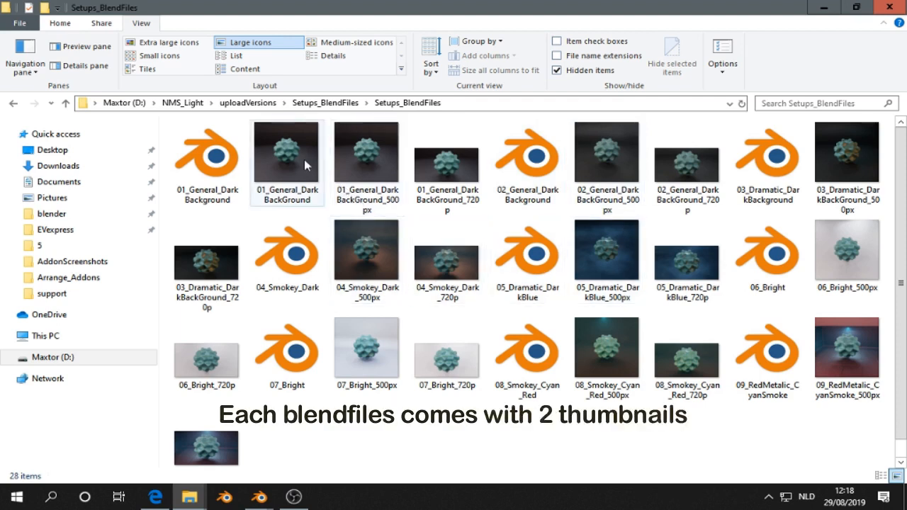
{"action": "mouse_move", "coordinate": [518, 358]}
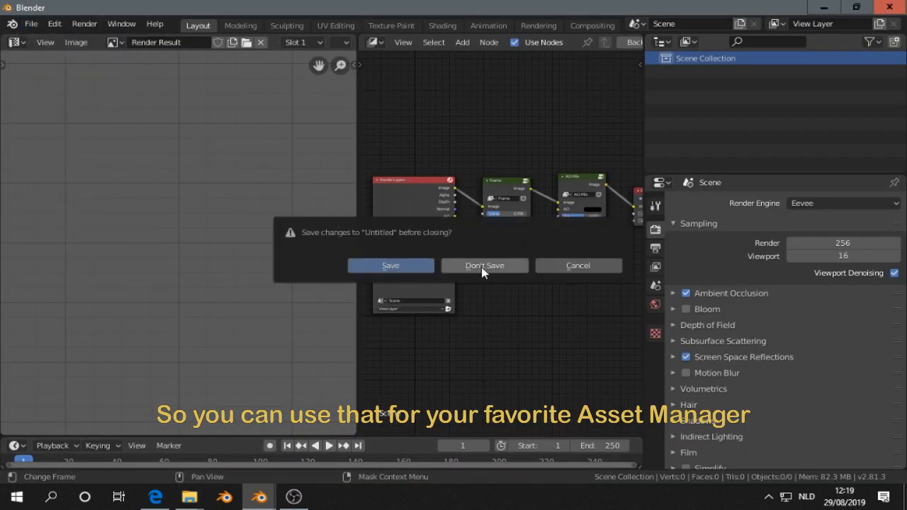
- Discard the untitled scene and list Setups_BlendFiles with PNG thumbnails in the open-file browser
{"action": "left_click", "coordinate": [485, 265]}
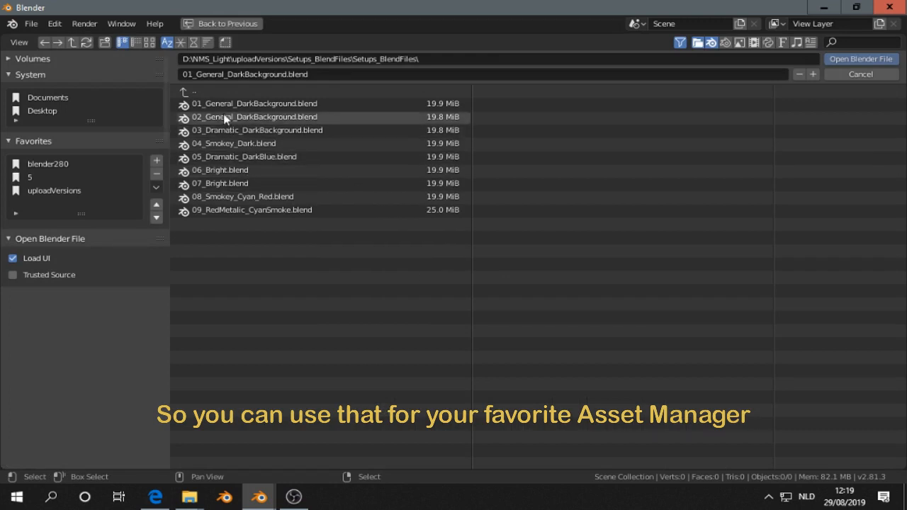
{"action": "left_click", "coordinate": [252, 103]}
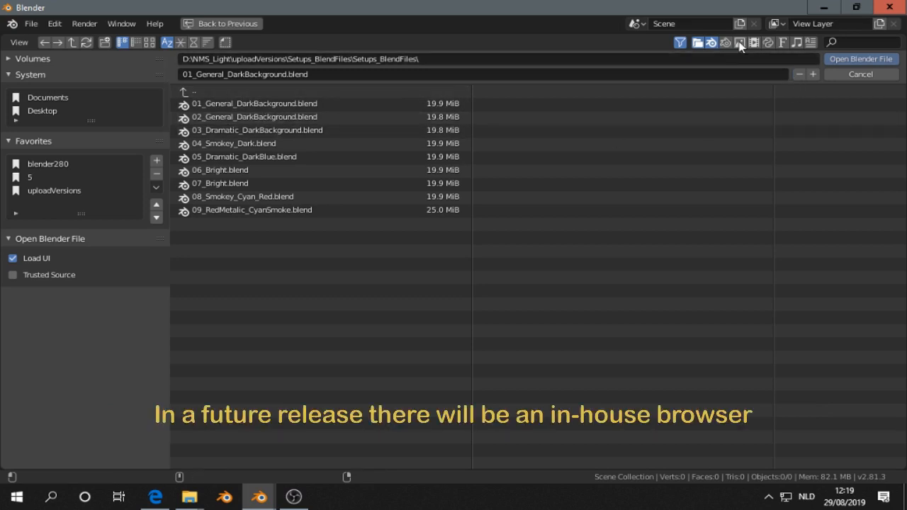
{"action": "mouse_move", "coordinate": [740, 43]}
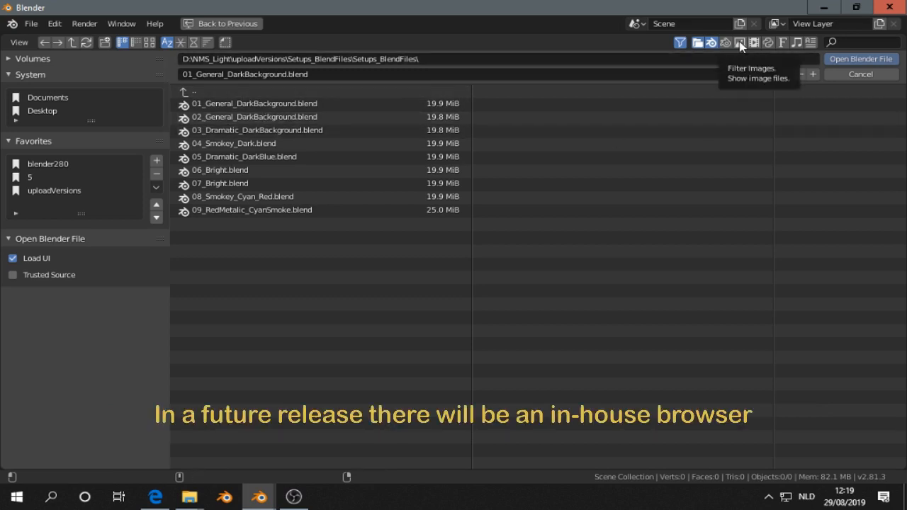
{"action": "left_click", "coordinate": [740, 42]}
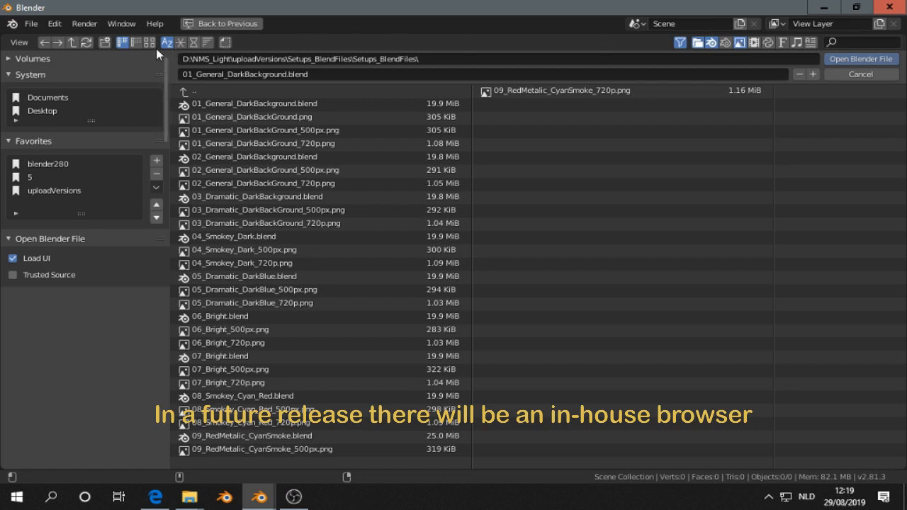
- Show the setup blend files as thumbnails and select 05_Dramatic_DarkBlue.blend
{"action": "left_click", "coordinate": [151, 42]}
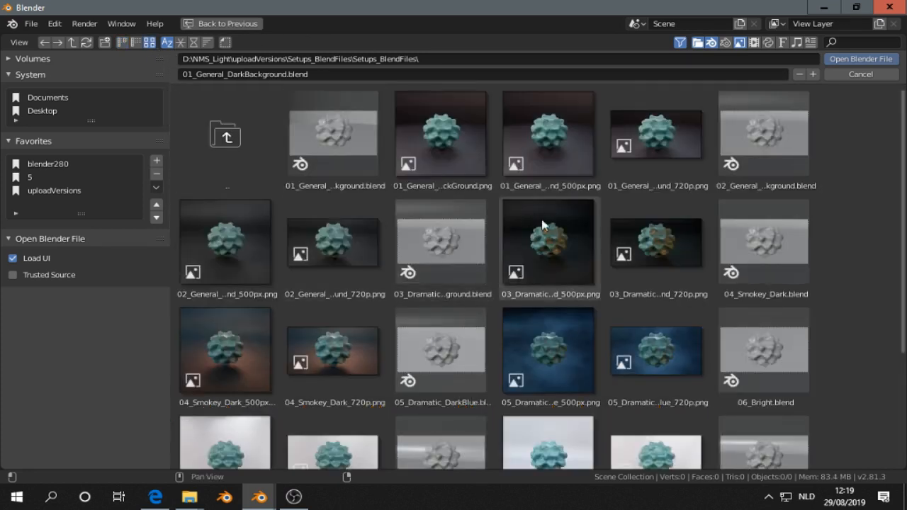
{"action": "mouse_move", "coordinate": [570, 311]}
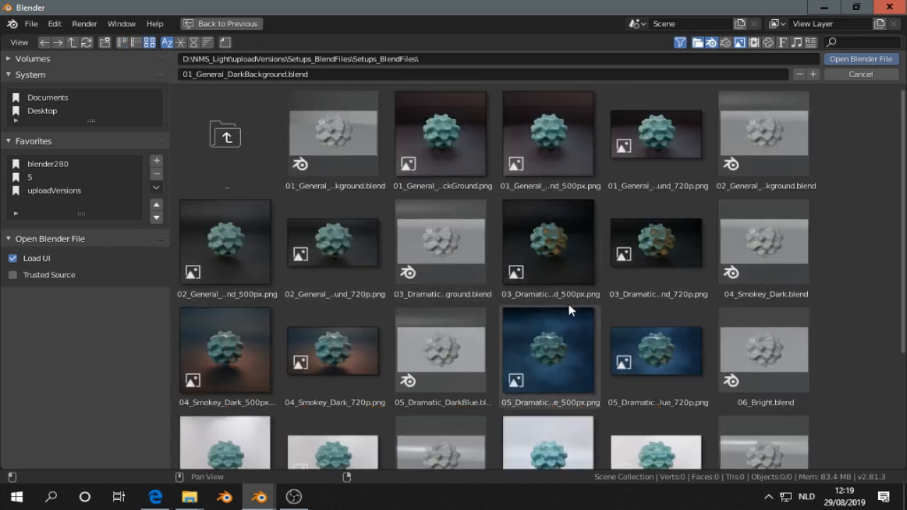
{"action": "scroll", "scroll_direction": "down", "scroll_amount": 3}
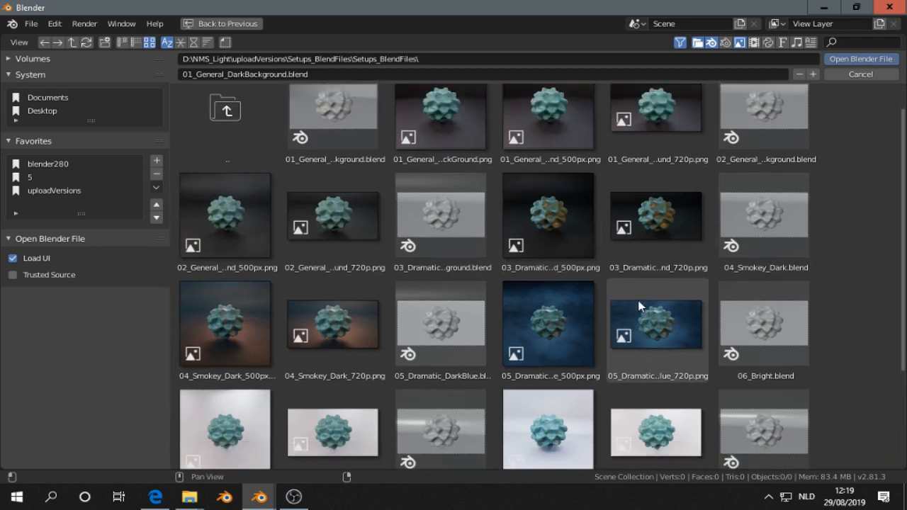
{"action": "scroll", "scroll_direction": "down", "scroll_amount": 3}
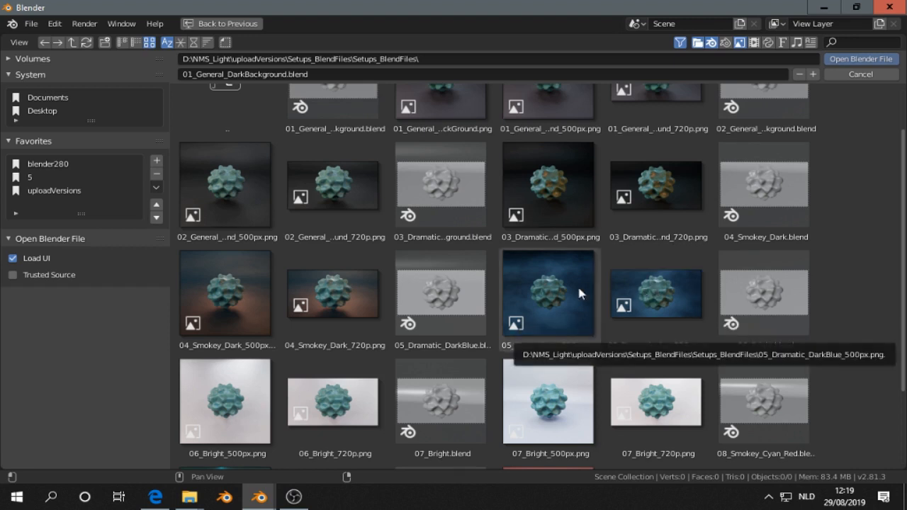
{"action": "mouse_move", "coordinate": [525, 348]}
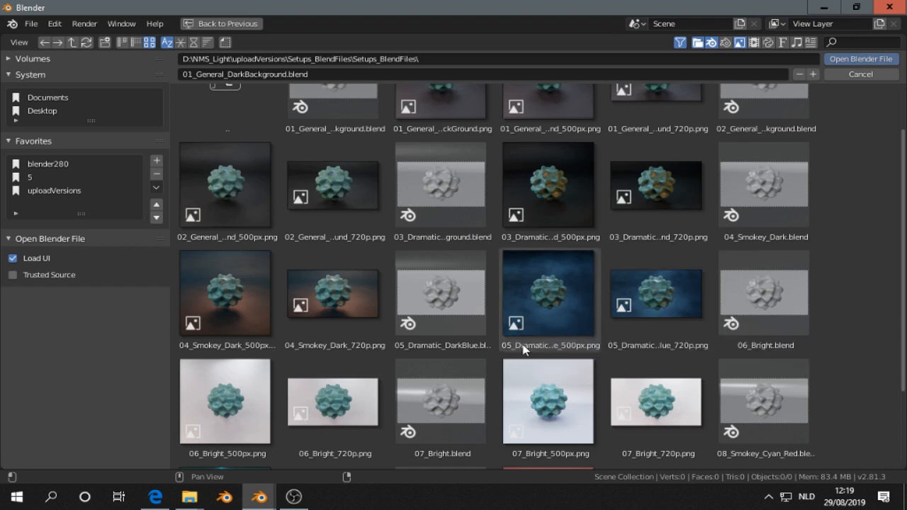
{"action": "left_click", "coordinate": [440, 293]}
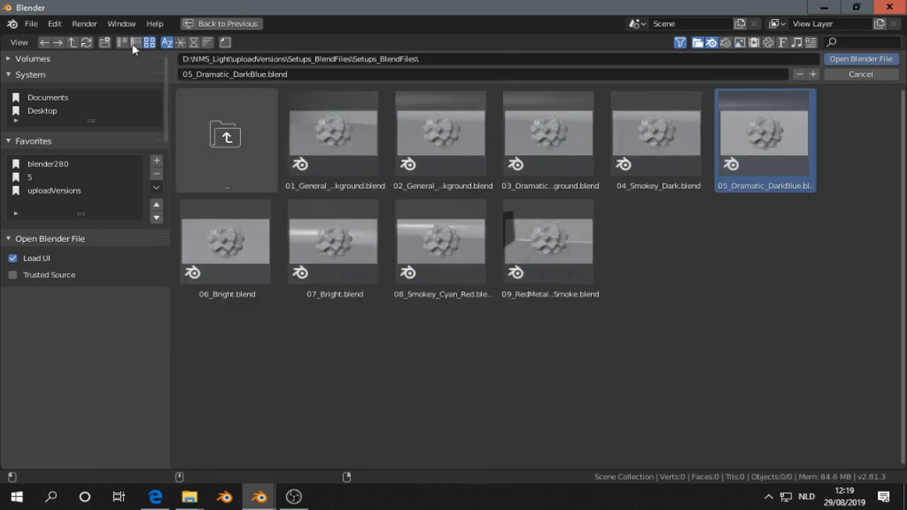
- Return to list view and open 05_Dramatic_DarkBlue.blend
{"action": "left_click", "coordinate": [122, 43]}
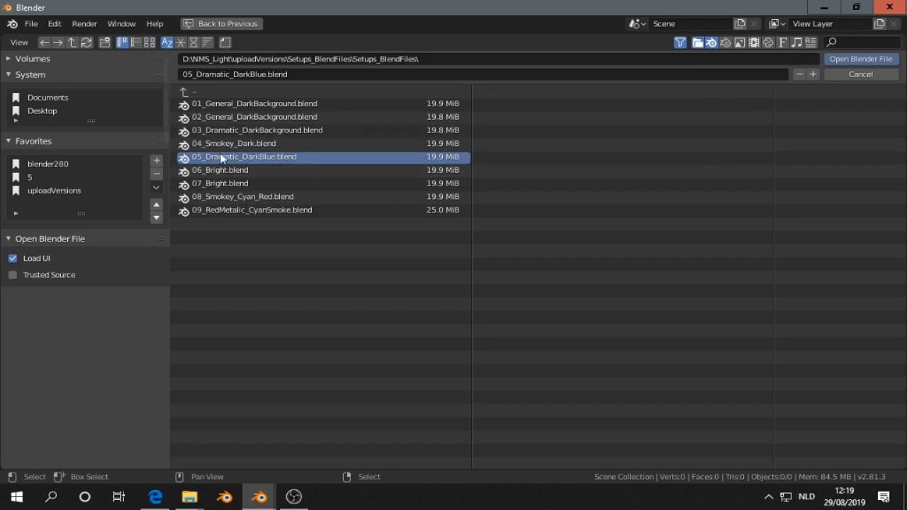
{"action": "left_click", "coordinate": [861, 59]}
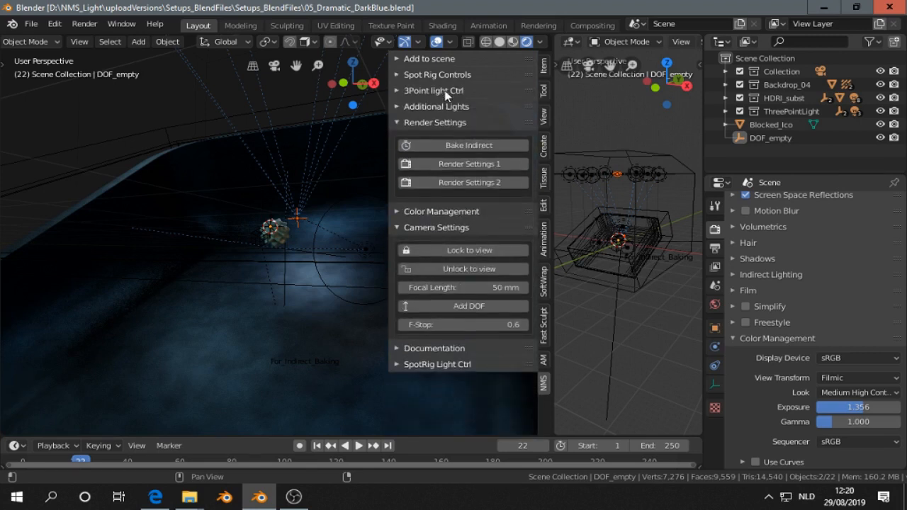
- Expand the 3Point light Ctrl section and look at the Spot Rig Controls
{"action": "left_click", "coordinate": [435, 91]}
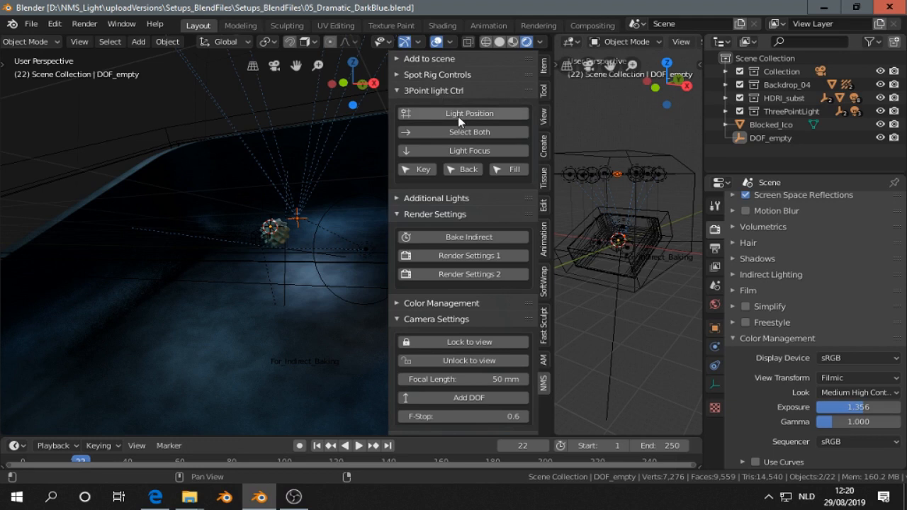
{"action": "left_click", "coordinate": [462, 113]}
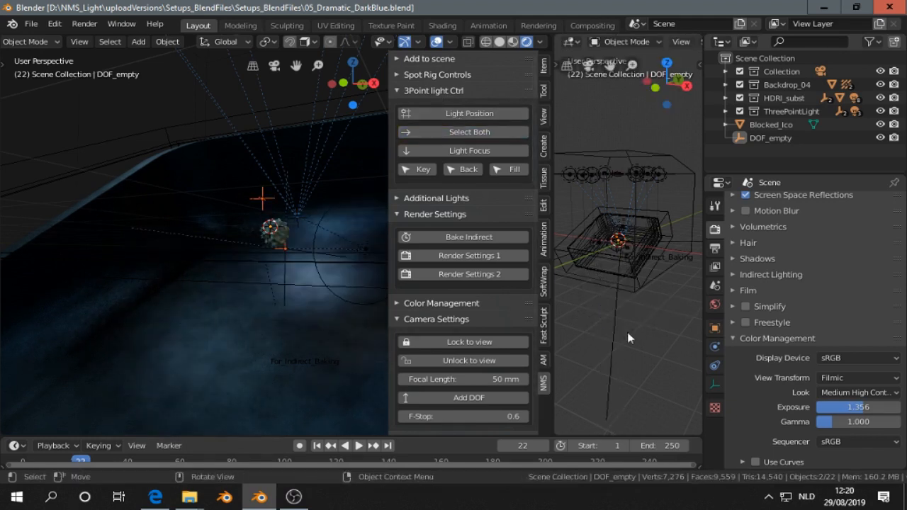
{"action": "left_click", "coordinate": [437, 74]}
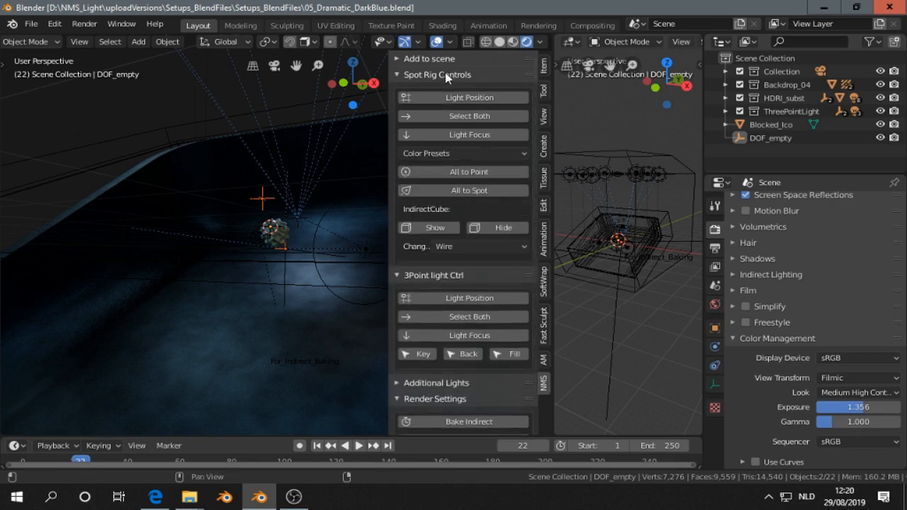
{"action": "mouse_move", "coordinate": [635, 170]}
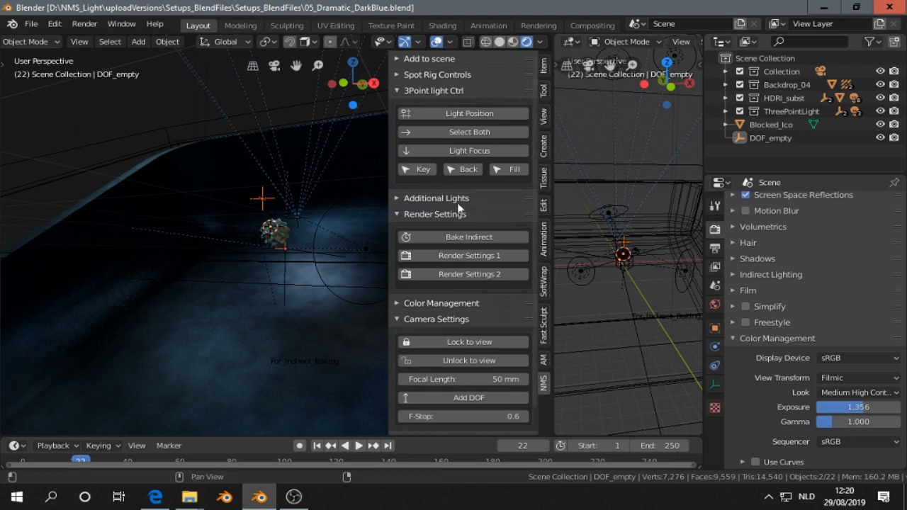
- Select the key light and raise its energy from 639.7 W to 851.9 W
{"action": "left_click", "coordinate": [417, 168]}
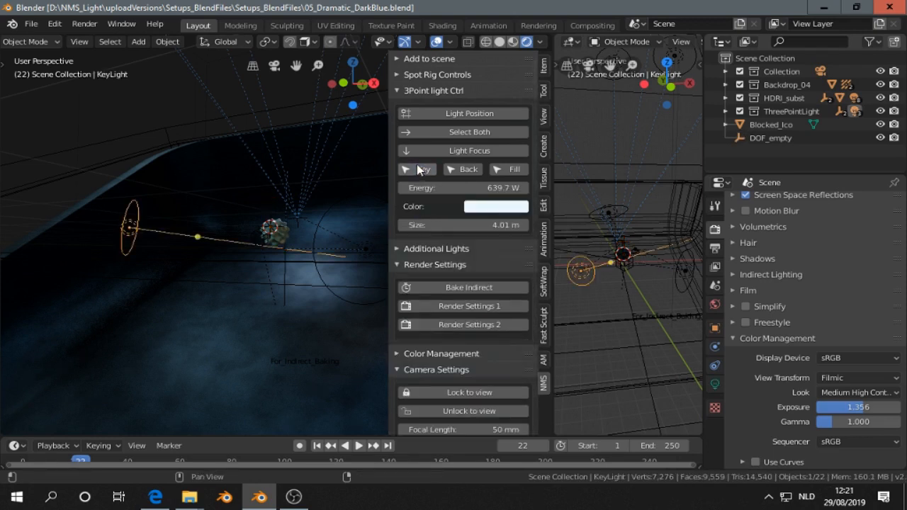
{"action": "left_click", "coordinate": [417, 169]}
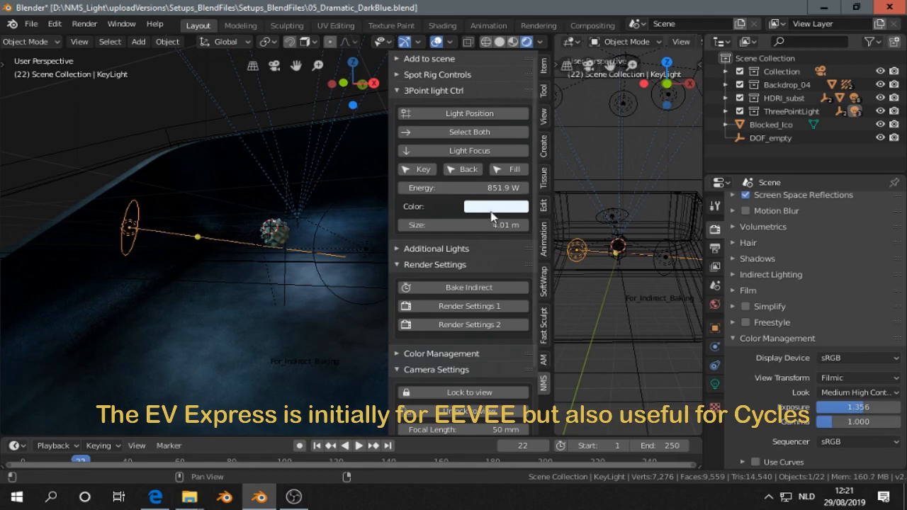
{"action": "left_click", "coordinate": [496, 207]}
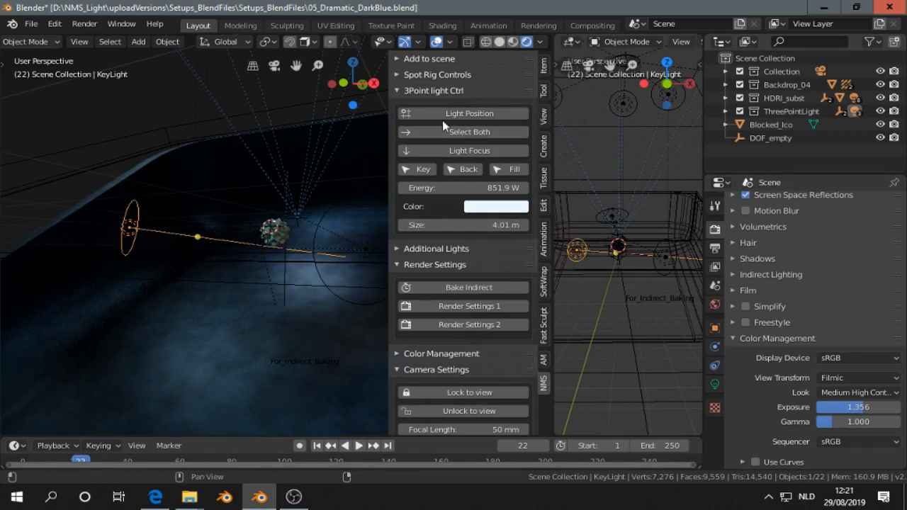
- Peek at the extra light options, then expand the Color Management options
{"action": "left_click", "coordinate": [437, 106]}
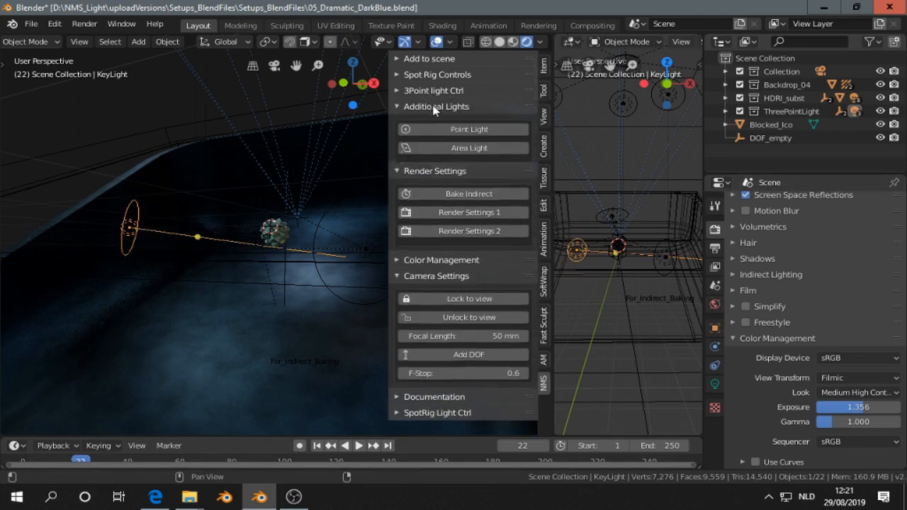
{"action": "left_click", "coordinate": [400, 106]}
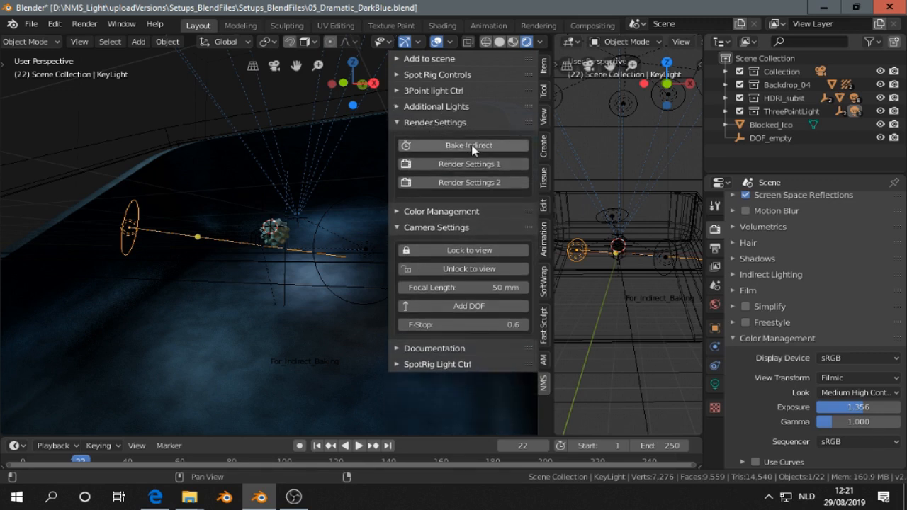
{"action": "mouse_move", "coordinate": [462, 145]}
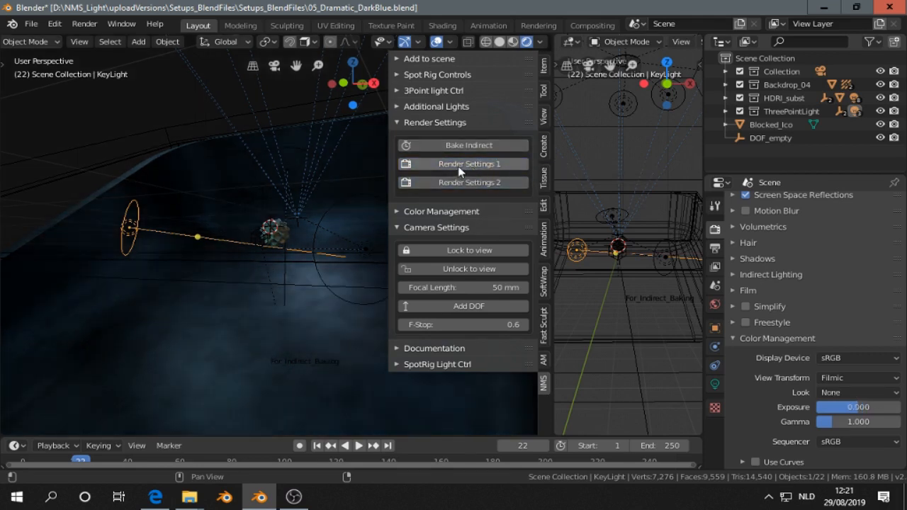
{"action": "mouse_move", "coordinate": [475, 168]}
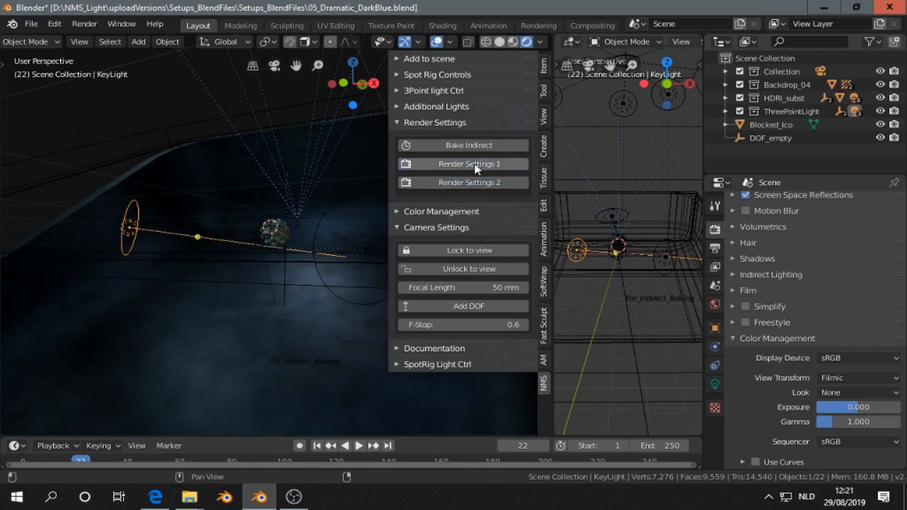
{"action": "left_click", "coordinate": [442, 211]}
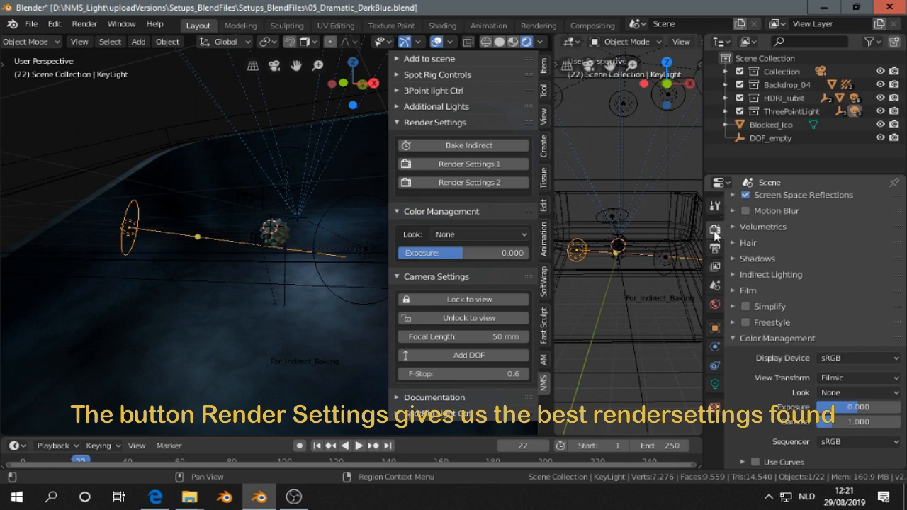
- Apply the Render Settings 2 preset: look None, exposure 0, 256 samples, ambient occlusion on
{"action": "left_click", "coordinate": [715, 229]}
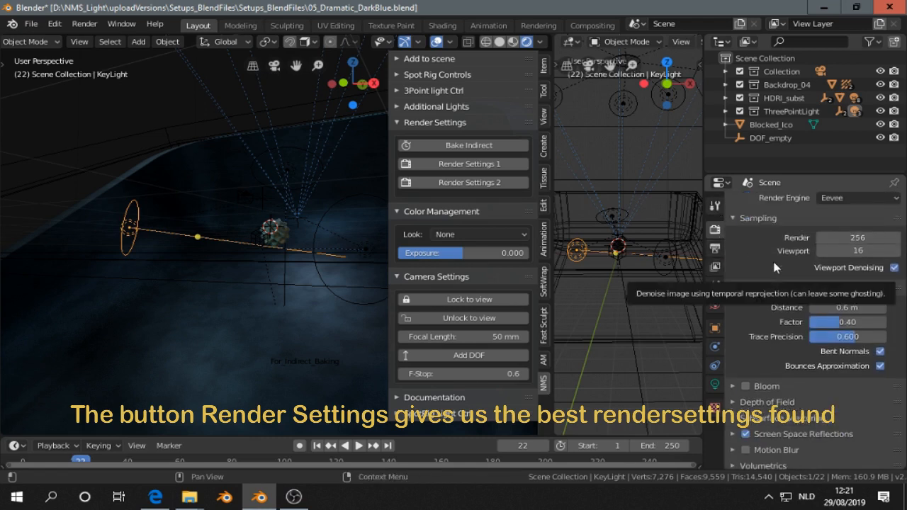
{"action": "left_click", "coordinate": [462, 181]}
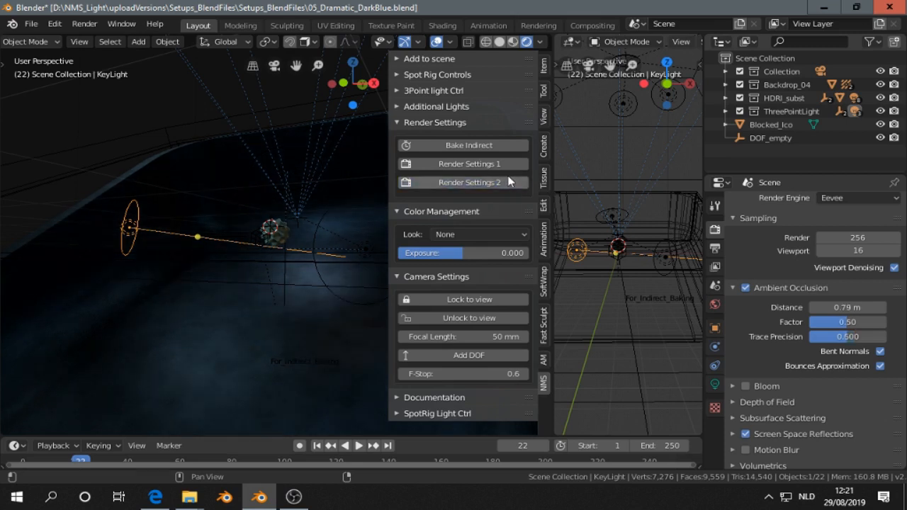
{"action": "scroll", "scroll_direction": "down", "scroll_amount": 3}
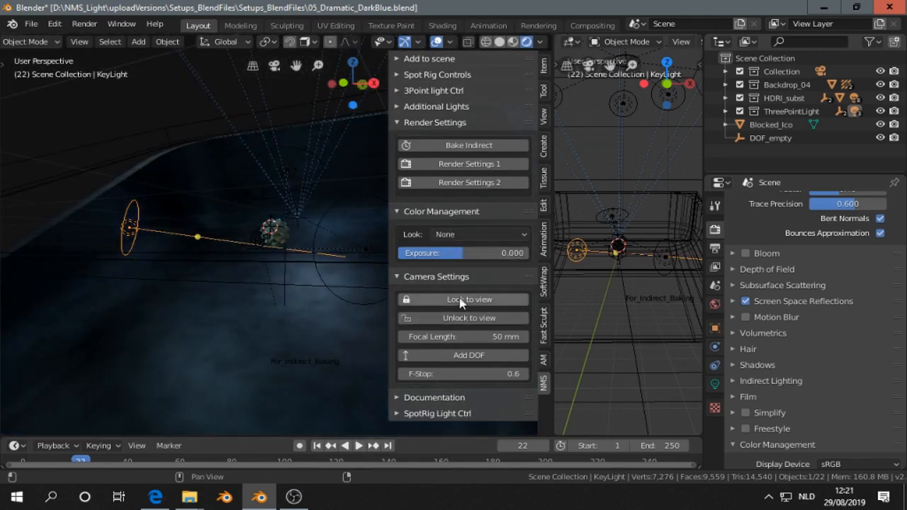
- Lock the viewport to the camera and reduce its focal length from 50 mm to 38.6 mm
{"action": "left_click", "coordinate": [462, 299]}
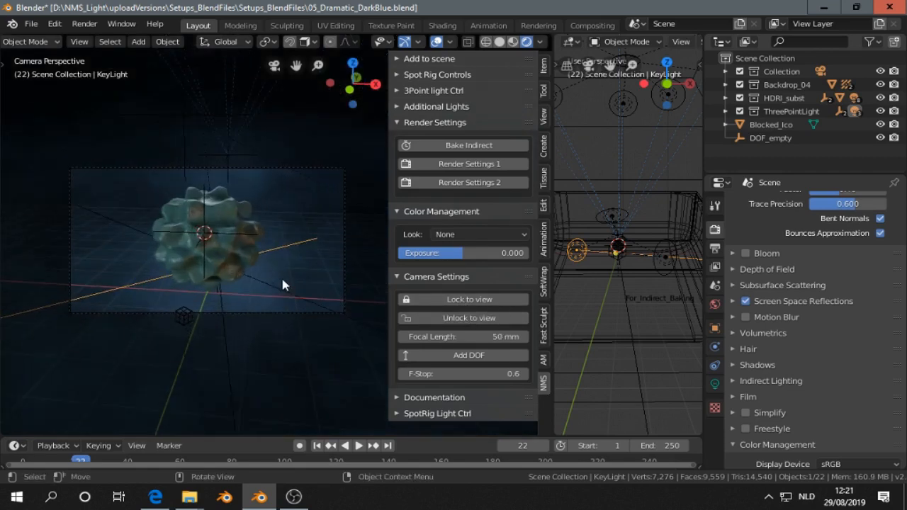
{"action": "left_click_drag", "start_coordinate": [283, 284], "coordinate": [297, 284]}
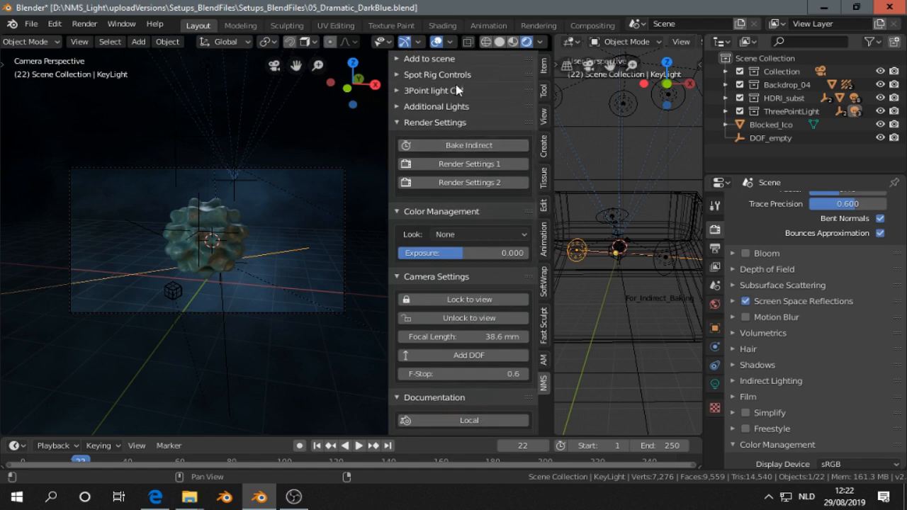
- Expand Spot Rig Controls to the 2650 W SpotRig lights and start moving Spot_Front
{"action": "left_click", "coordinate": [436, 74]}
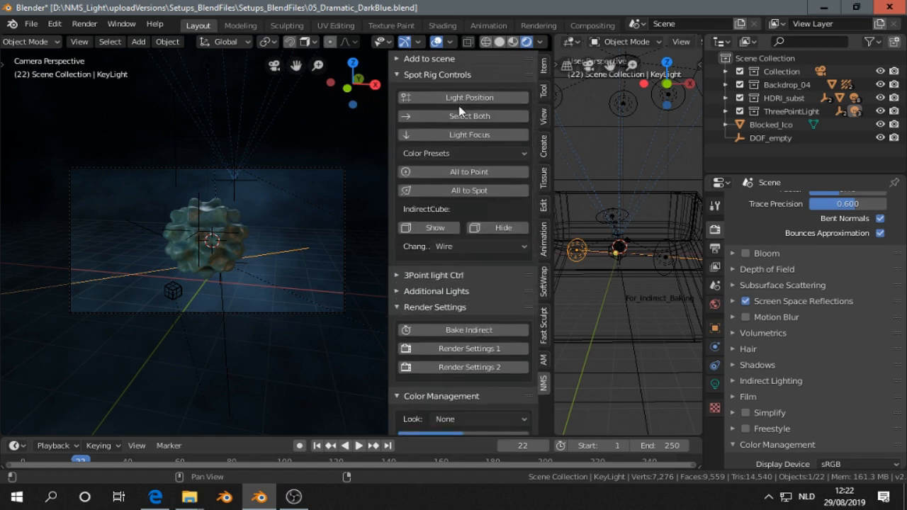
{"action": "scroll", "scroll_direction": "down", "scroll_amount": 3}
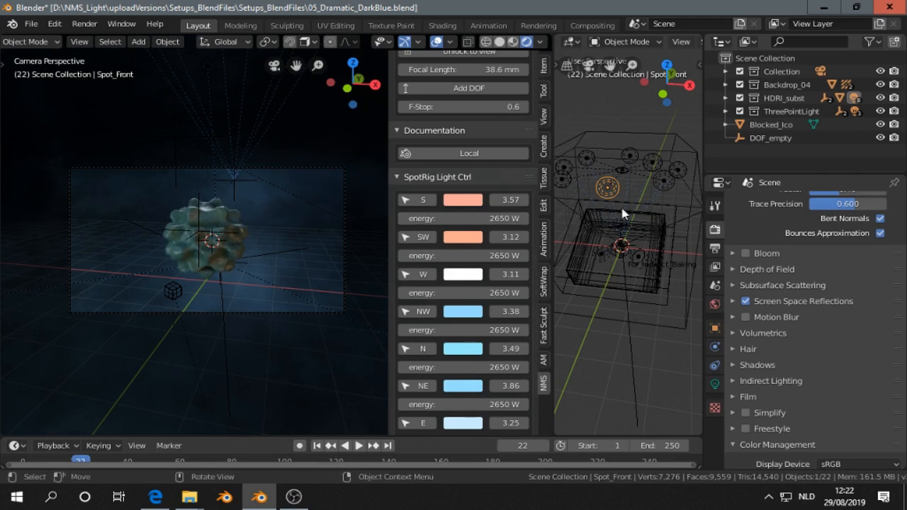
{"action": "key", "text": "g"}
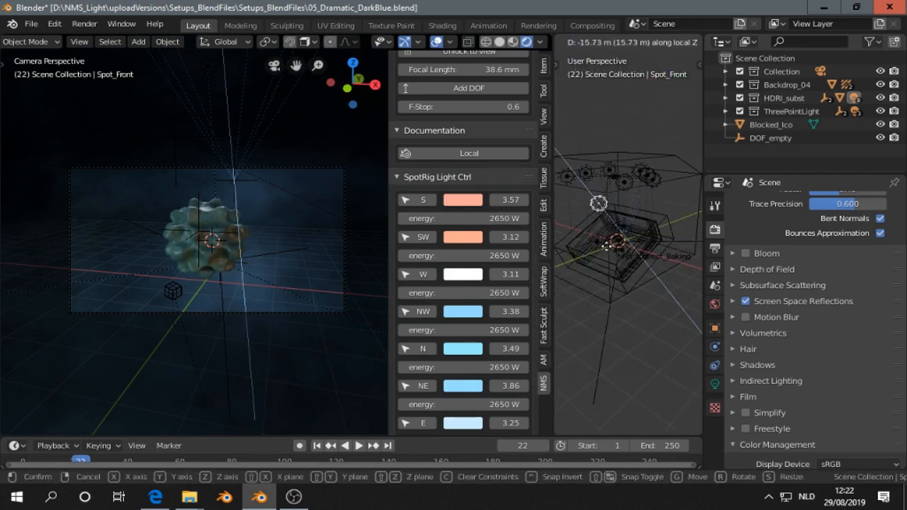